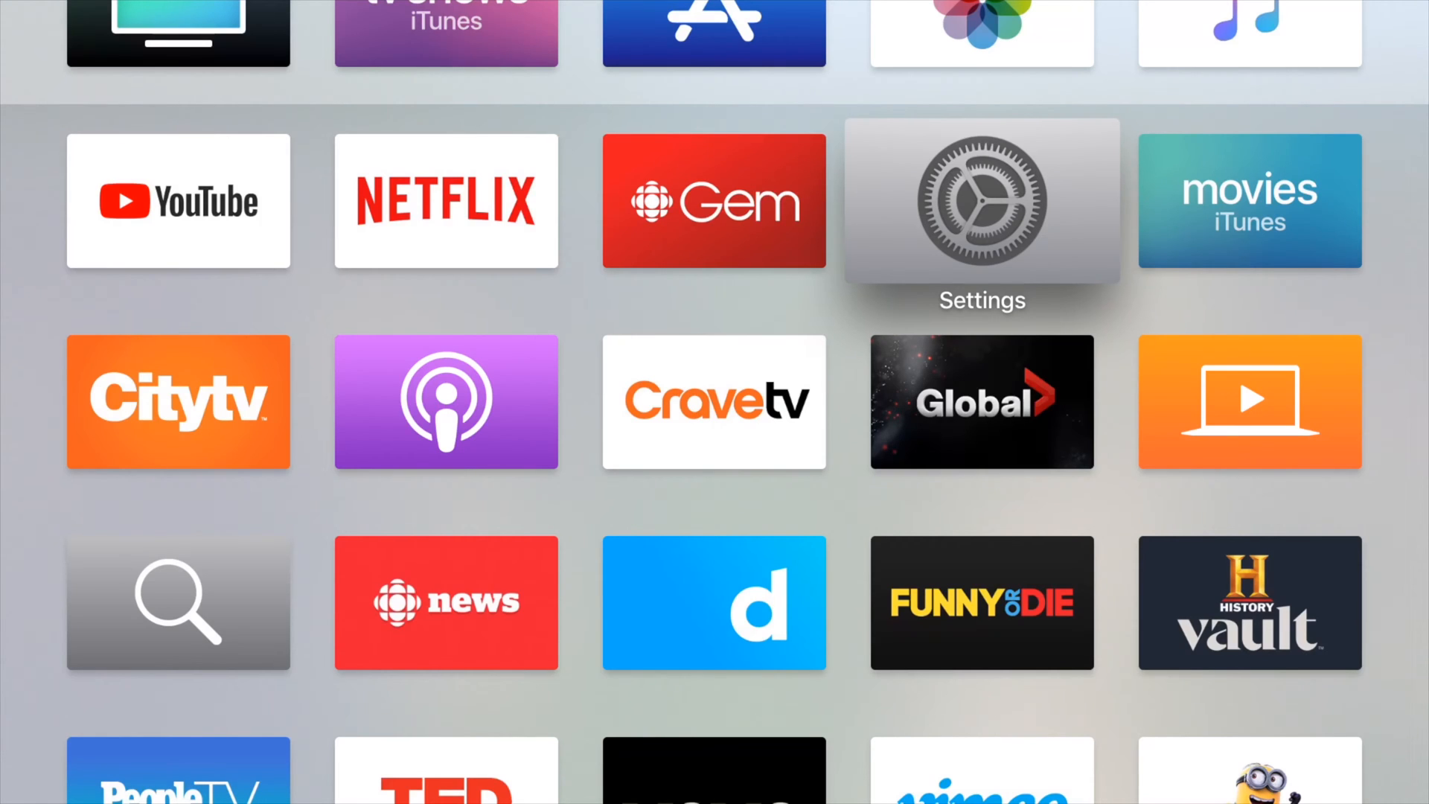
# Step: Go from the home screen into Settings and reach the AirPlay page
pyautogui.click(982, 201)
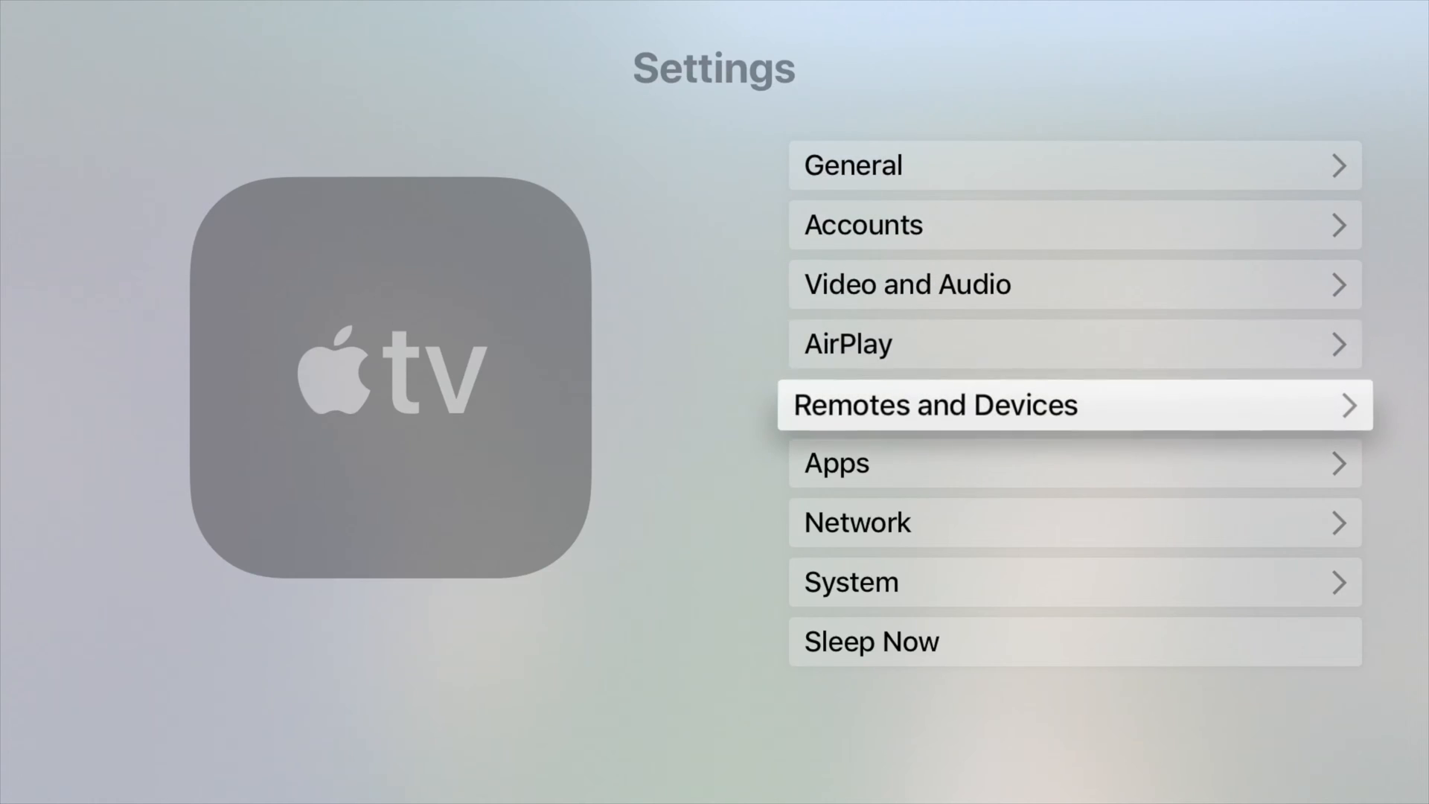
pyautogui.press('up')
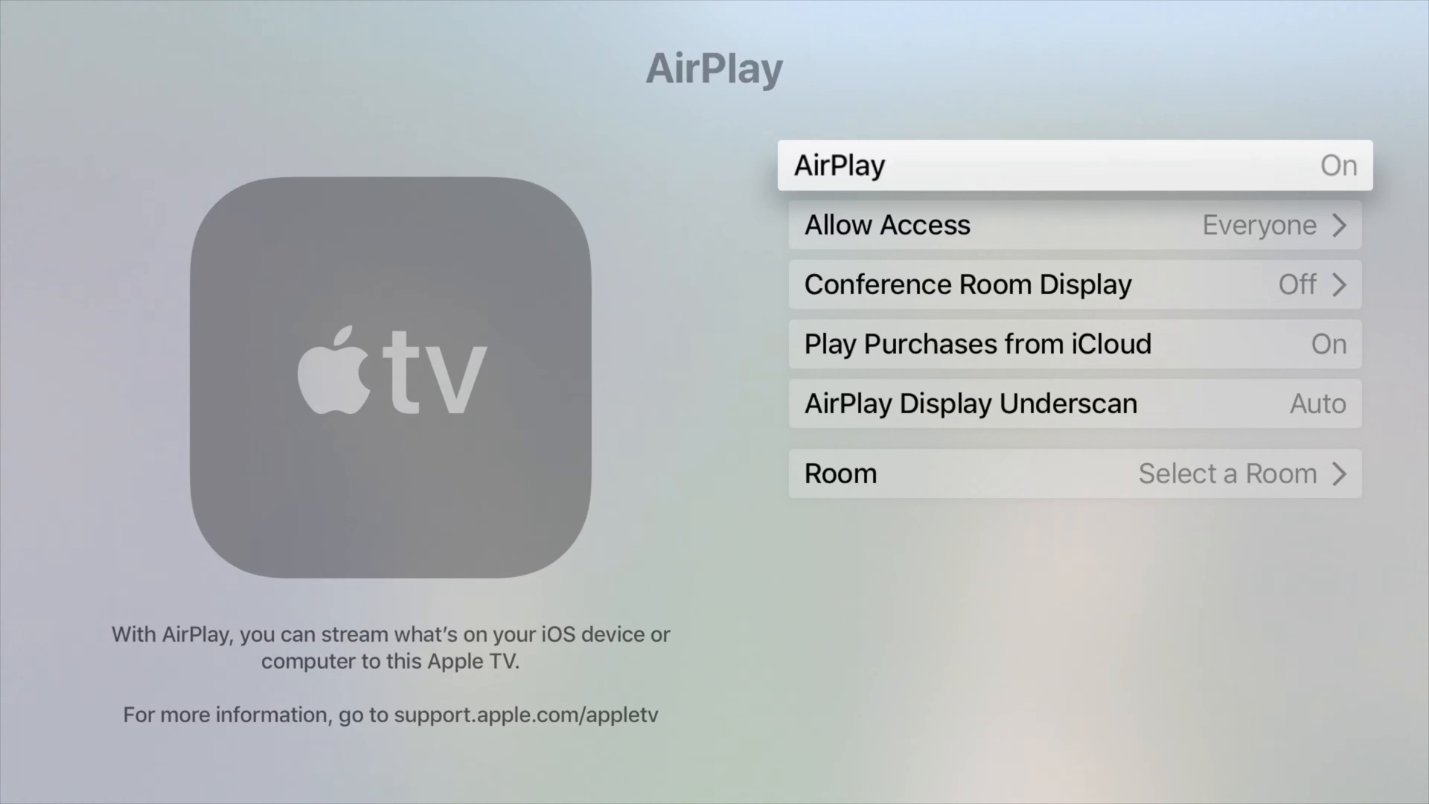
# Step: Toggle the AirPlay setting Off and then back On
pyautogui.click(1075, 164)
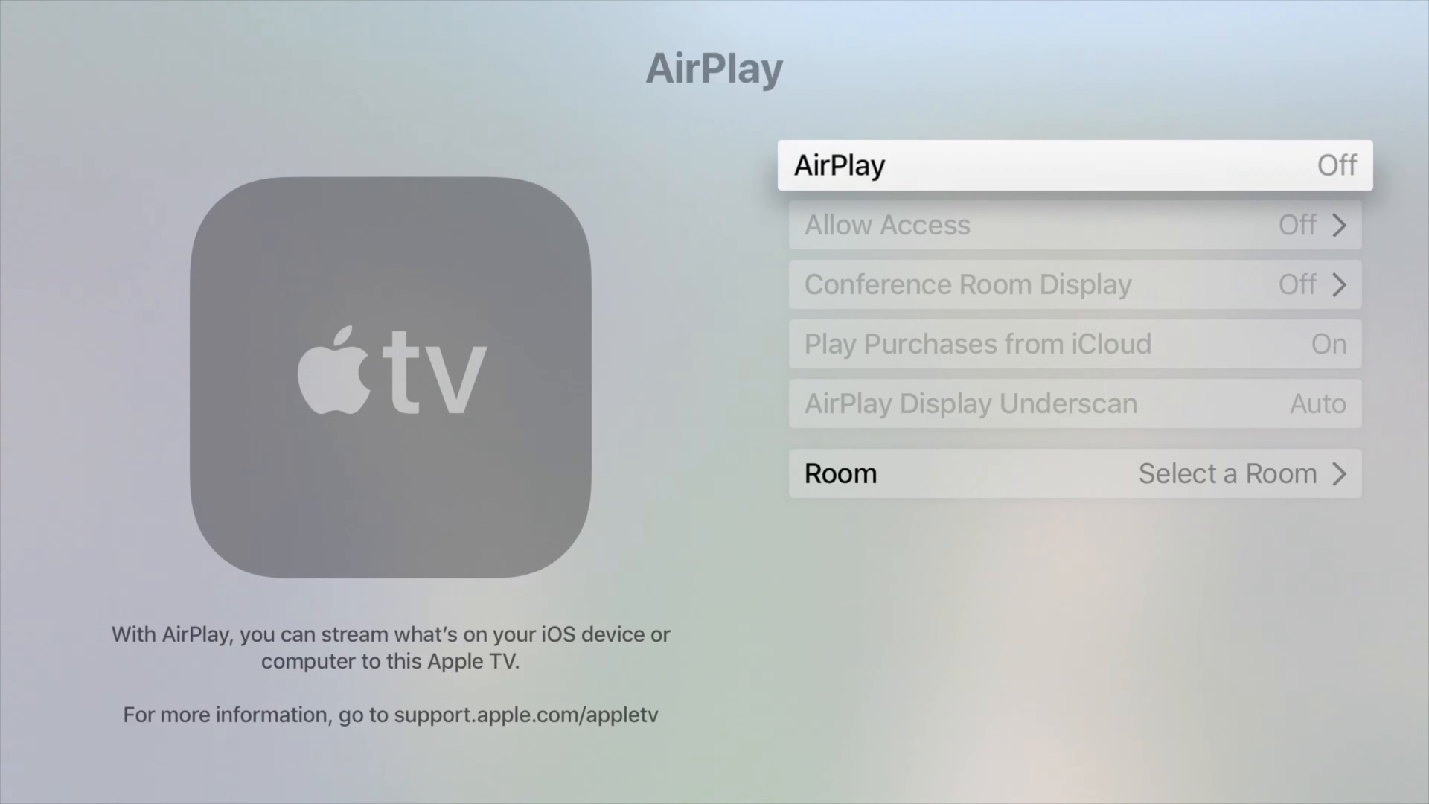
pyautogui.click(1074, 165)
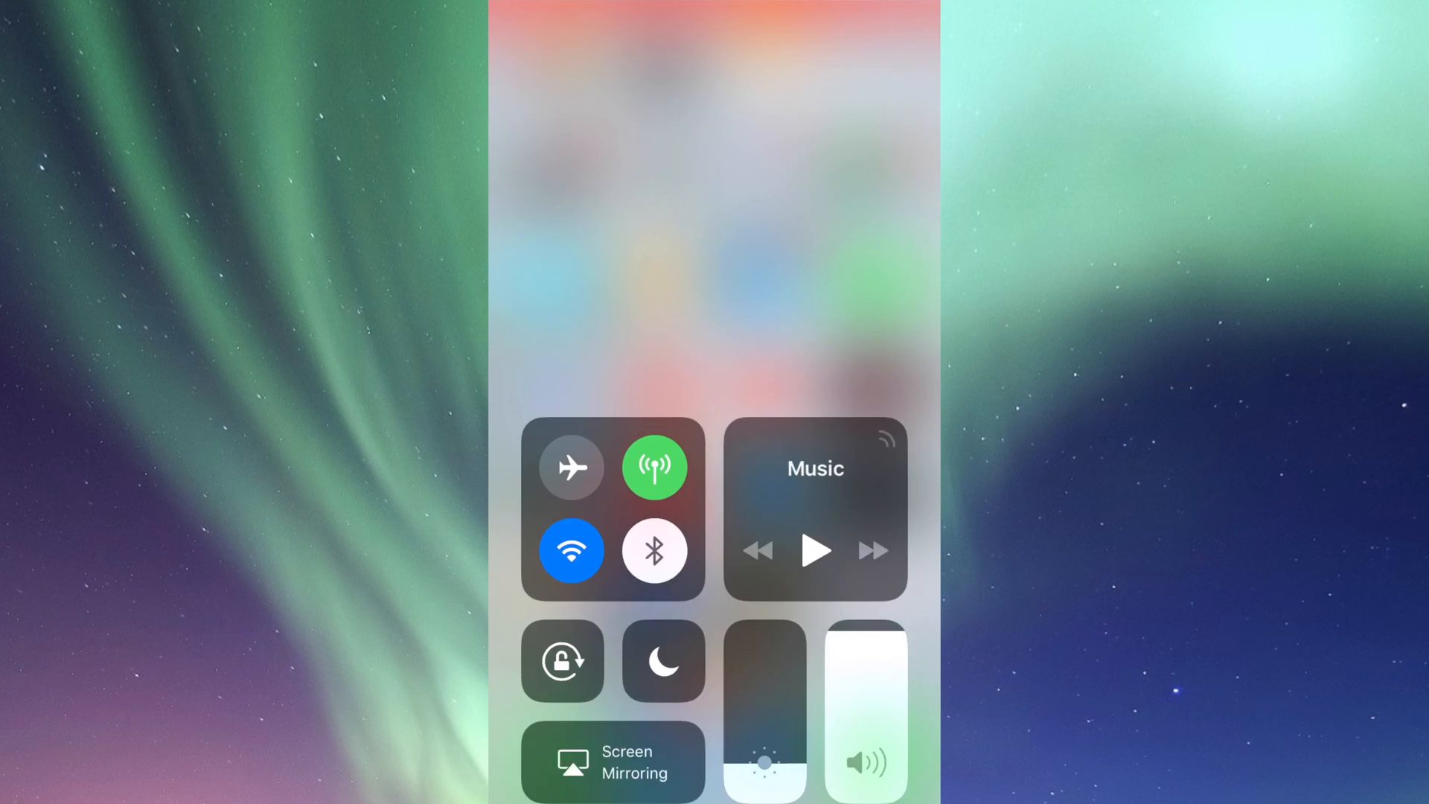
# Step: Choose Apple TV under Screen Mirroring to bring up the AirPlay Code prompt
pyautogui.click(611, 772)
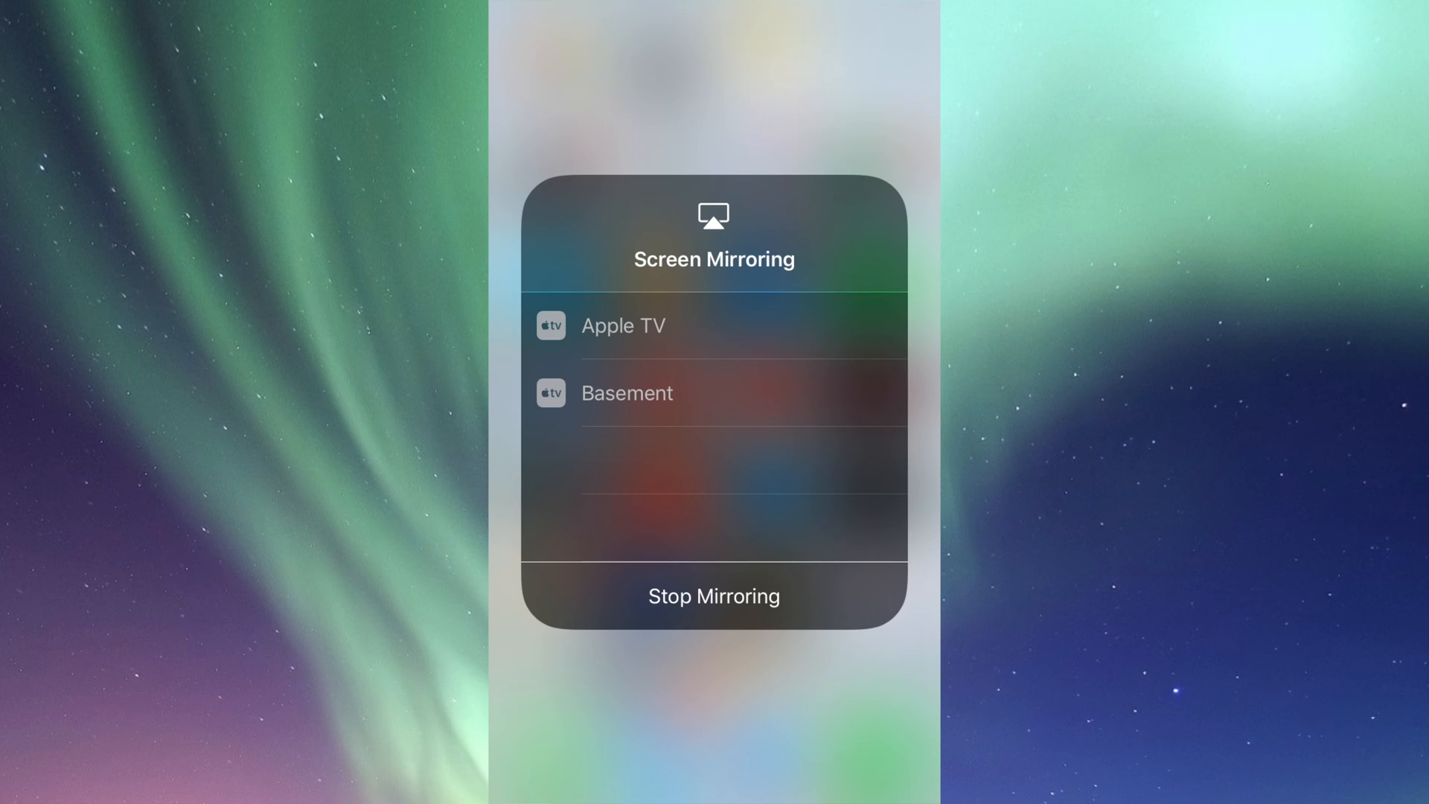
pyautogui.click(623, 325)
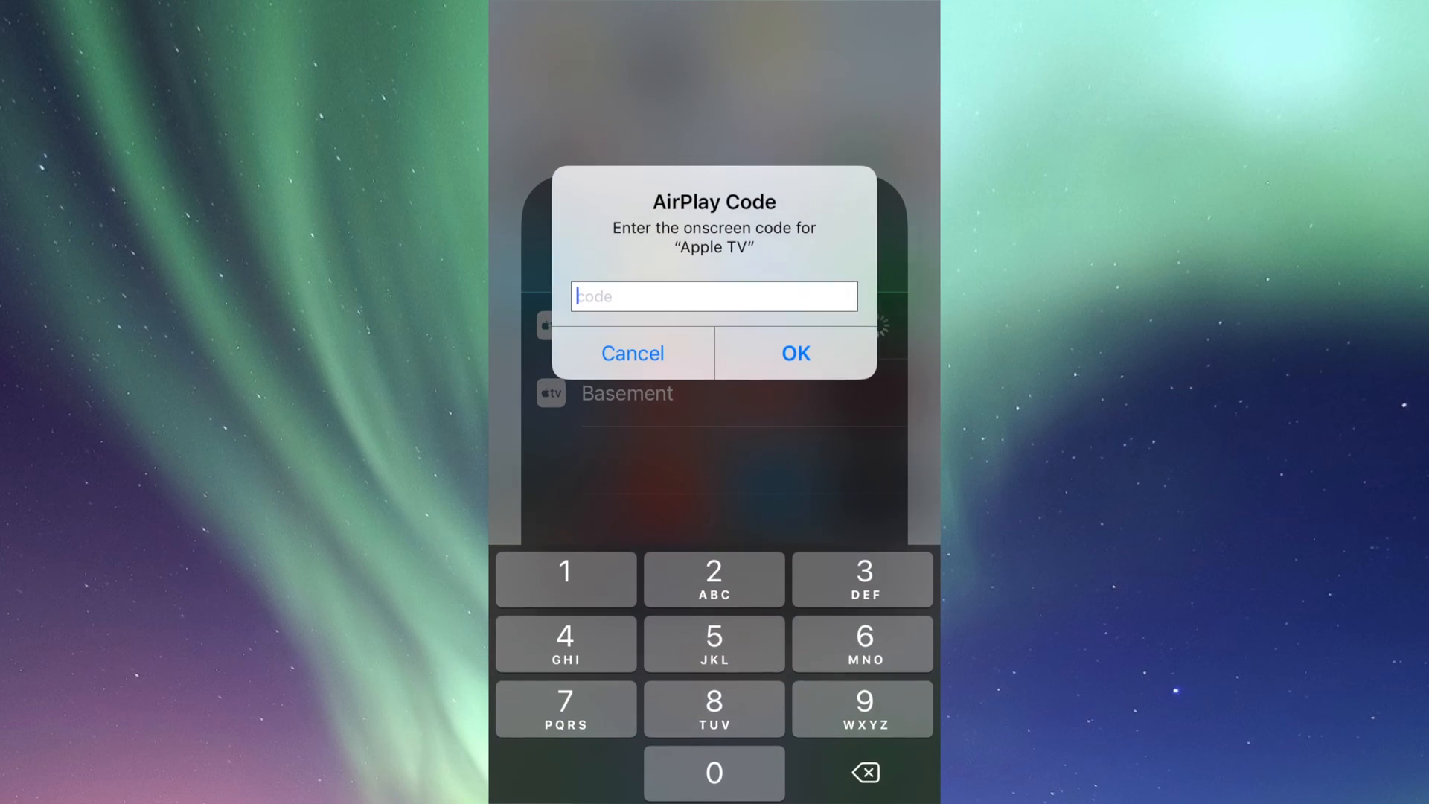